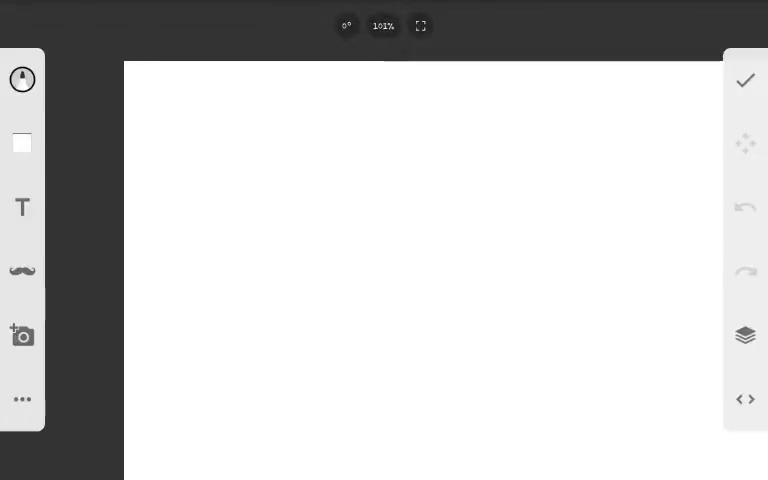
# Draw the top curve and side outline of the hamster's head in black.
pyautogui.moveTo(358, 204); pyautogui.dragTo(472, 175)
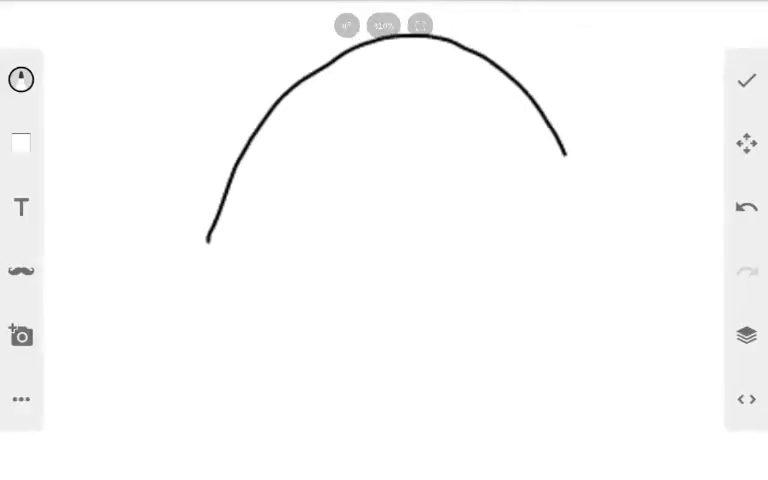
pyautogui.moveTo(567, 148); pyautogui.dragTo(432, 357)
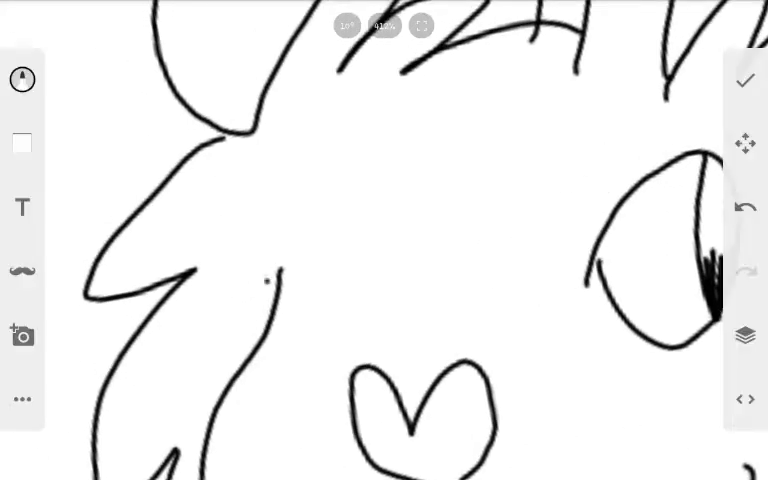
# Outline the hamster's body and a front leg with its paw.
pyautogui.moveTo(315, 155); pyautogui.dragTo(265, 285)
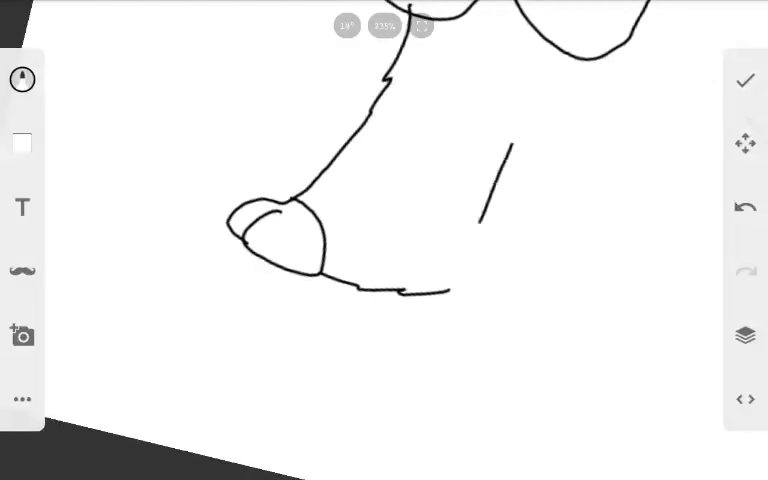
pyautogui.moveTo(515, 150); pyautogui.dragTo(345, 390)
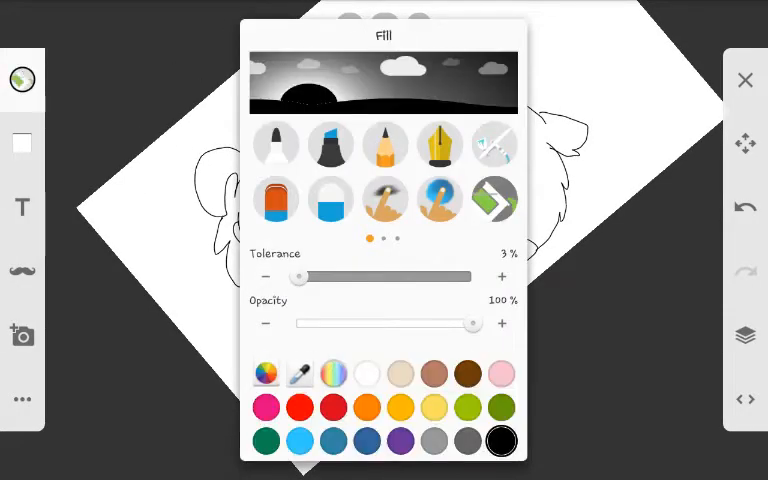
# Choose a pale yellow shade from the custom colour picker.
pyautogui.click(270, 373)
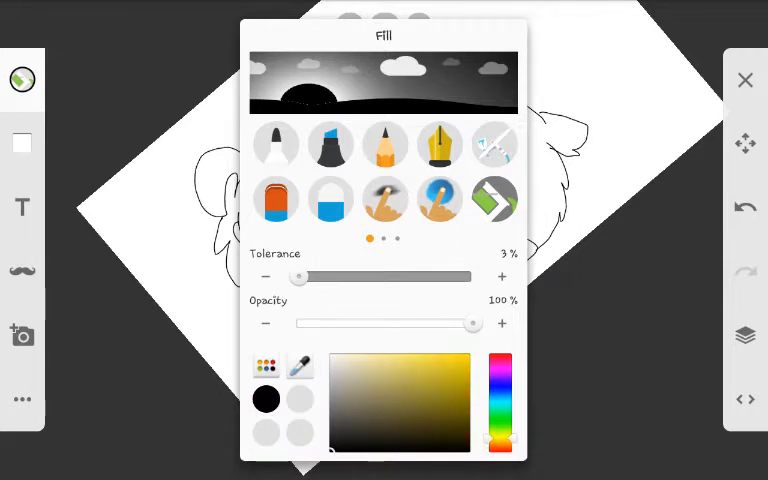
pyautogui.click(744, 79)
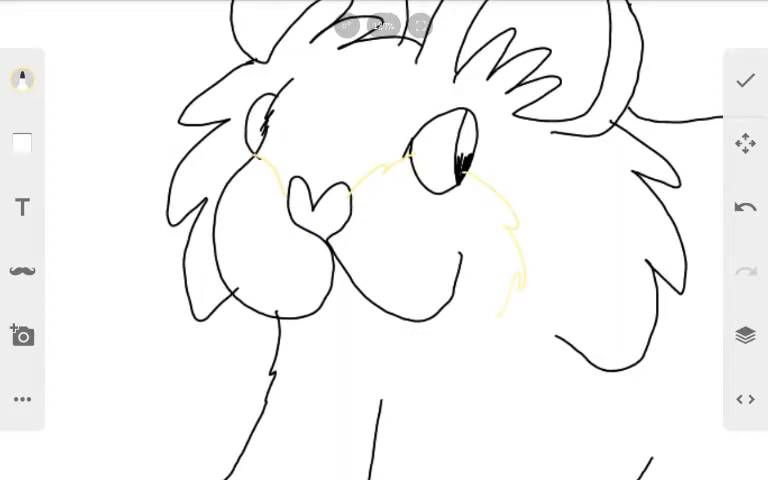
# Draw a pale yellow patch boundary across the hamster's body.
pyautogui.moveTo(290, 320); pyautogui.dragTo(520, 280)
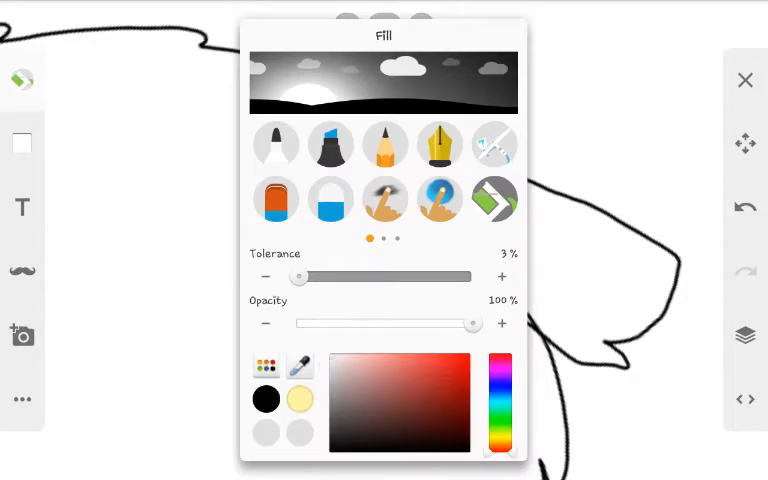
# Select pale yellow and bucket-fill the hamster's body and head regions.
pyautogui.click(745, 79)
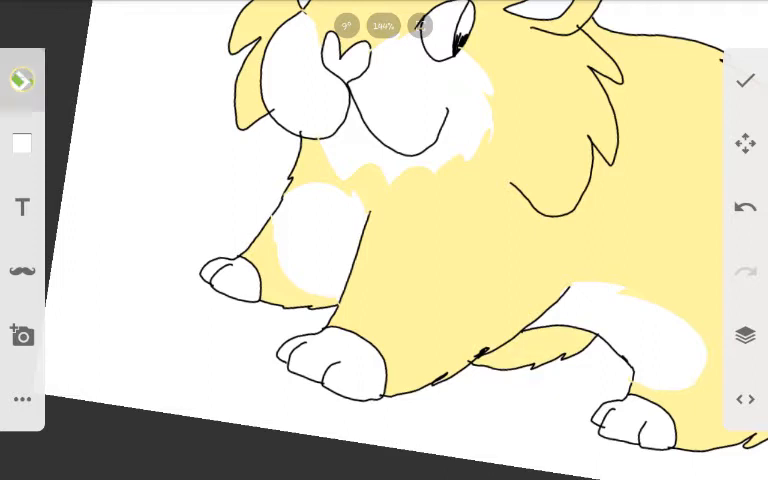
pyautogui.click(21, 79)
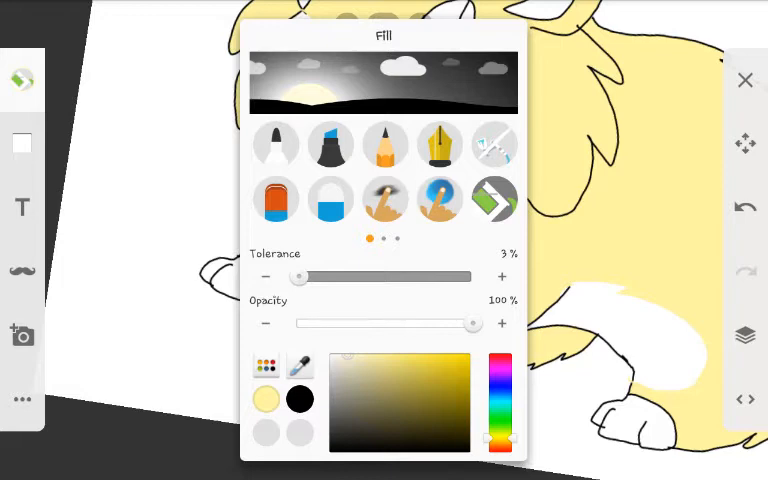
# Fill a white patch with cream, then pick pink for the nose and feet.
pyautogui.click(745, 79)
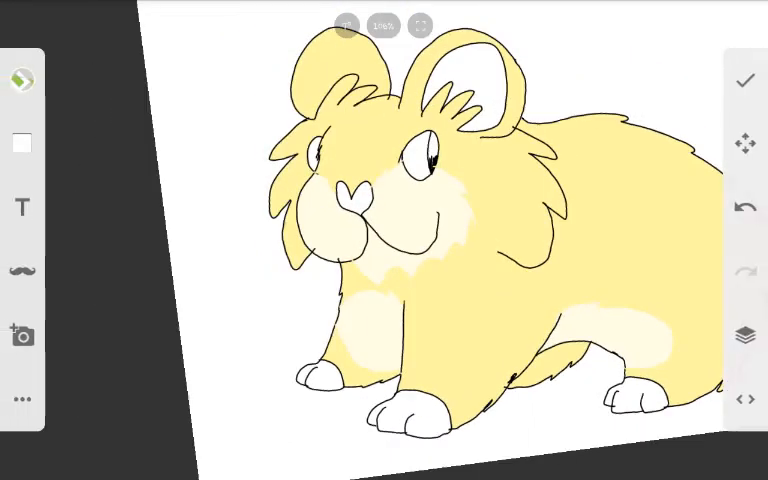
pyautogui.click(21, 79)
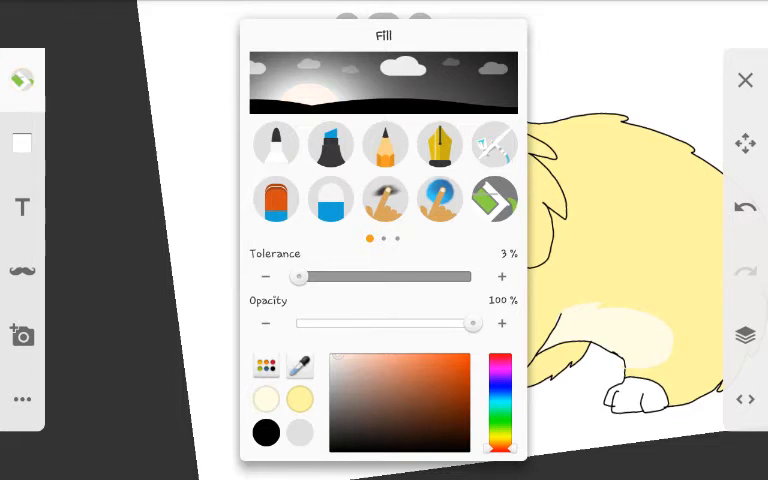
pyautogui.click(744, 79)
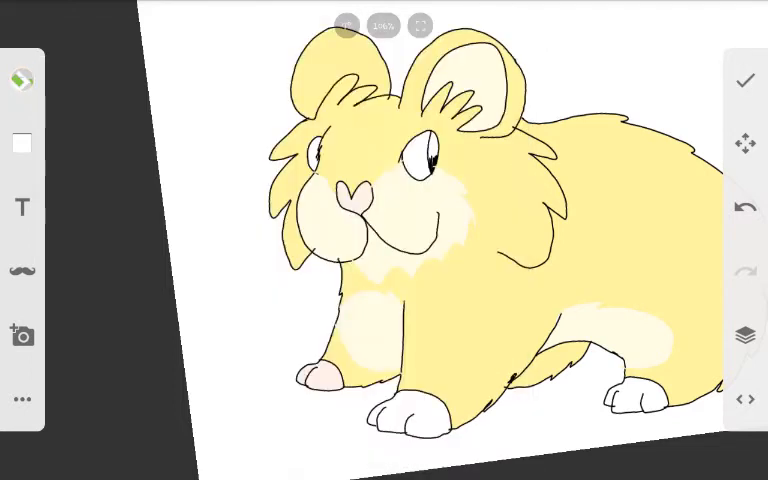